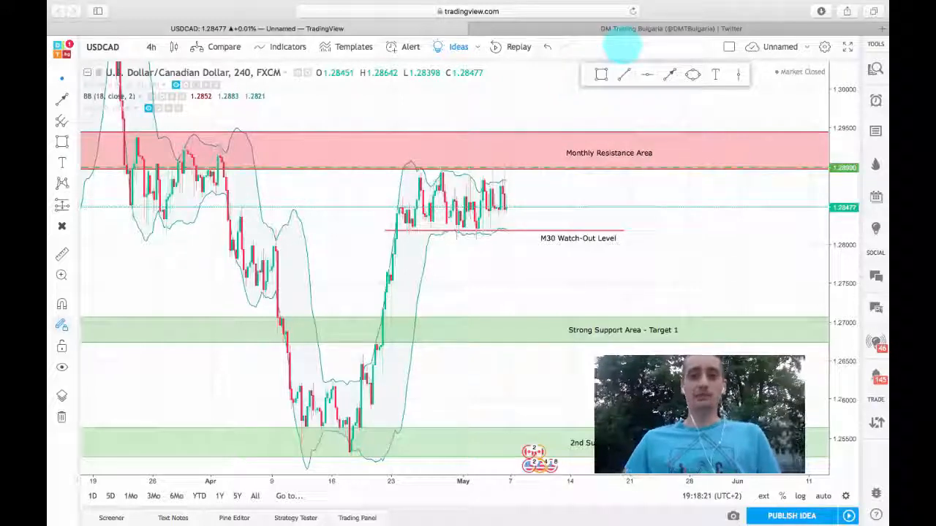
mouse_move(546, 196)
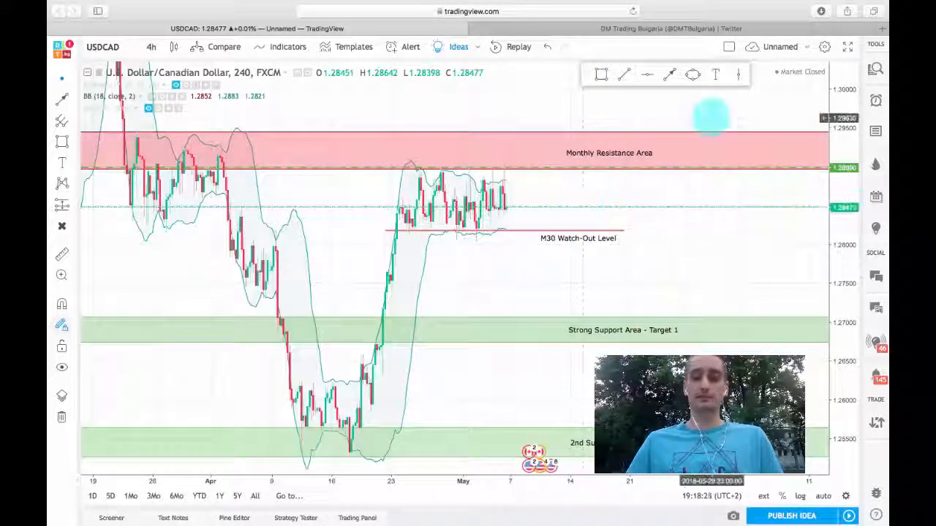
Open the TradingView home page with top authors and market summary in a new tab.
click(467, 12)
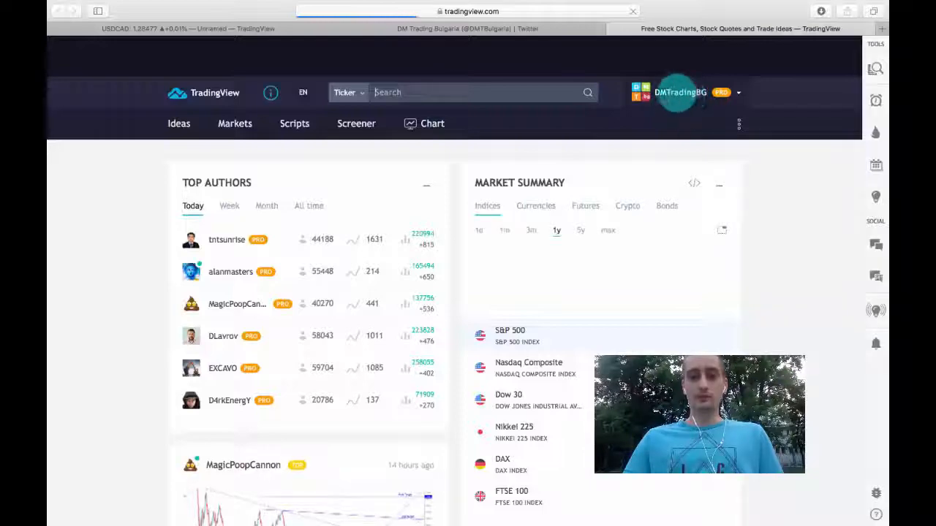
Review the published 'How to accumulate long term profits - USD/CAD' short idea from the profile.
click(681, 92)
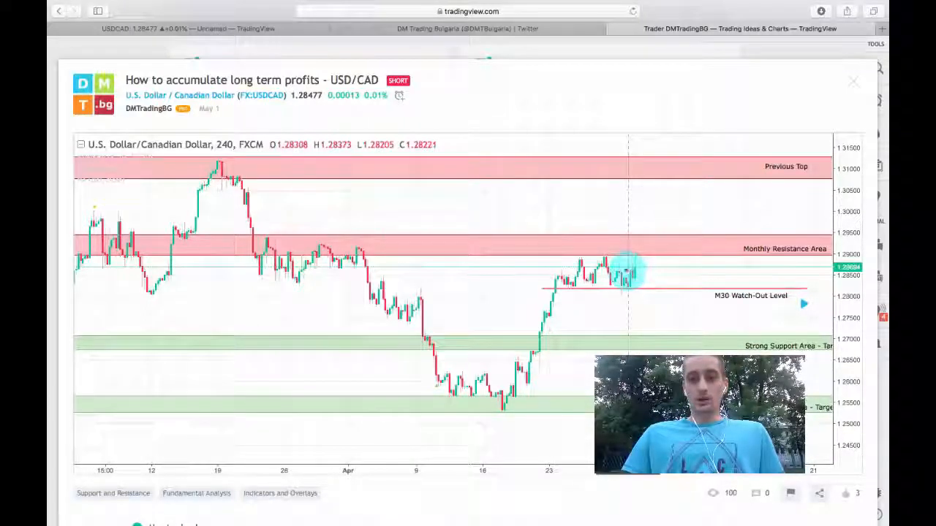
mouse_move(709, 302)
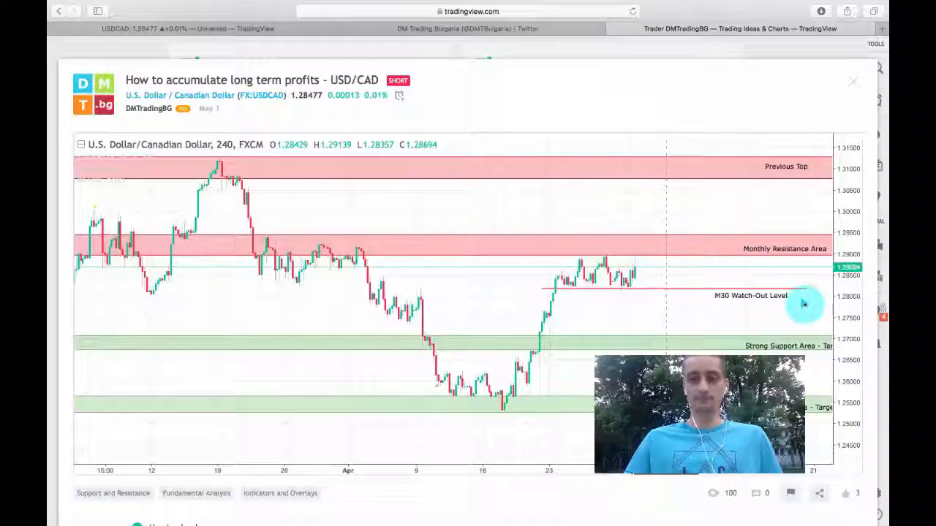
scroll(right, 3)
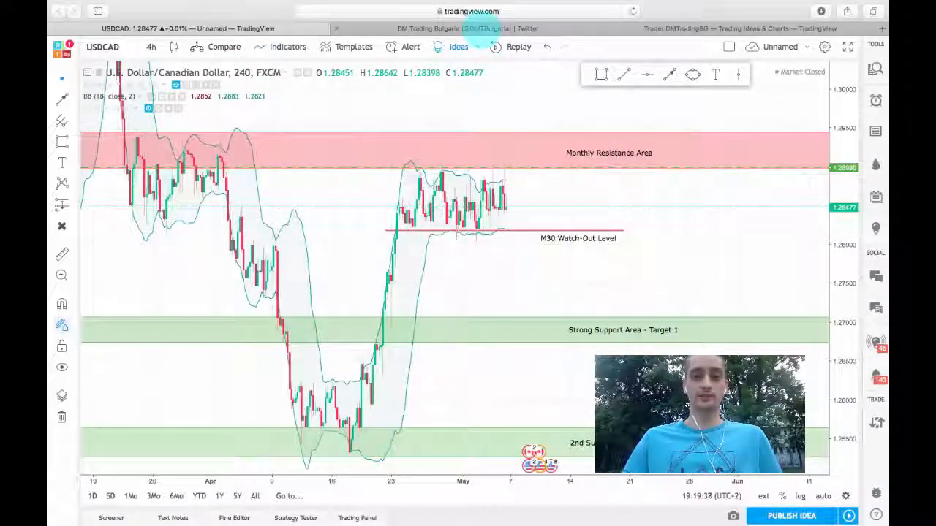
Switch to the DM Trading Bulgaria Twitter profile showing the May 3 USD/CAD sell-entry signal.
click(468, 29)
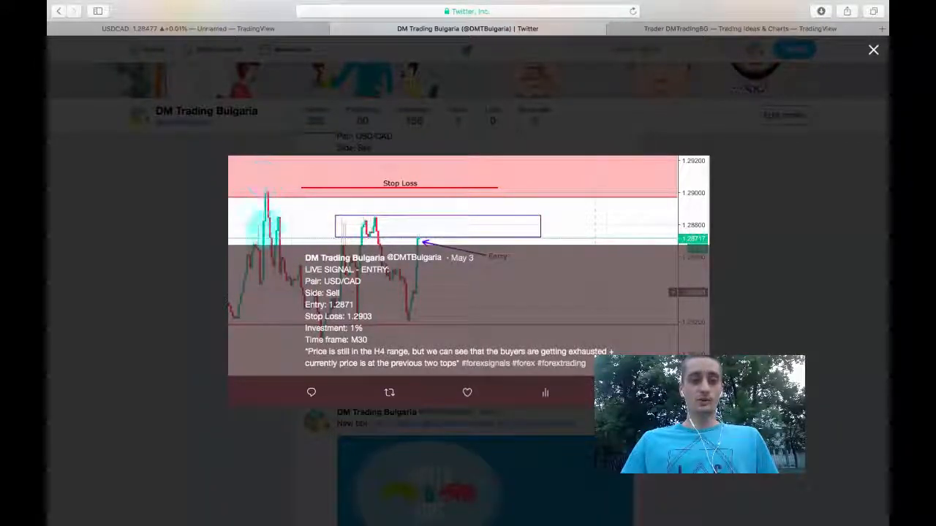
Close the entry signal post and enlarge the USD/CAD stop-loss-hit post's chart.
click(873, 50)
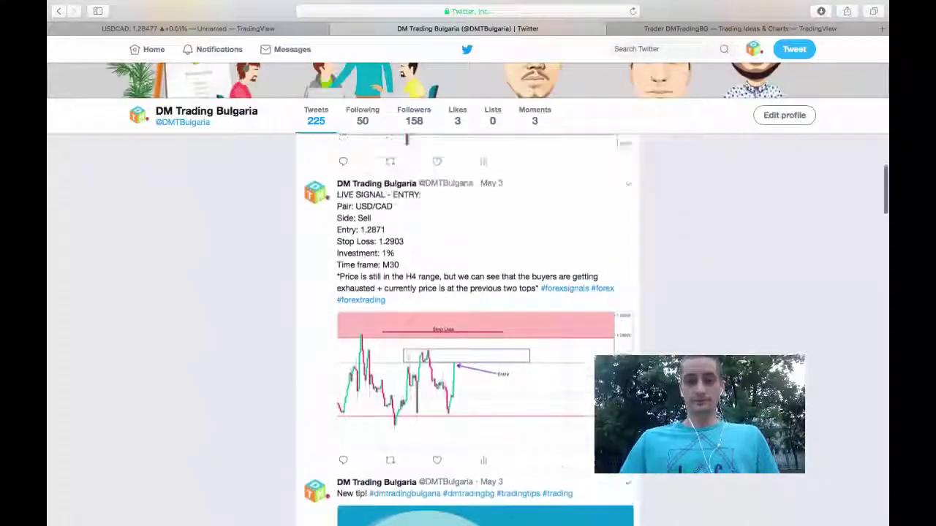
scroll(up, 3)
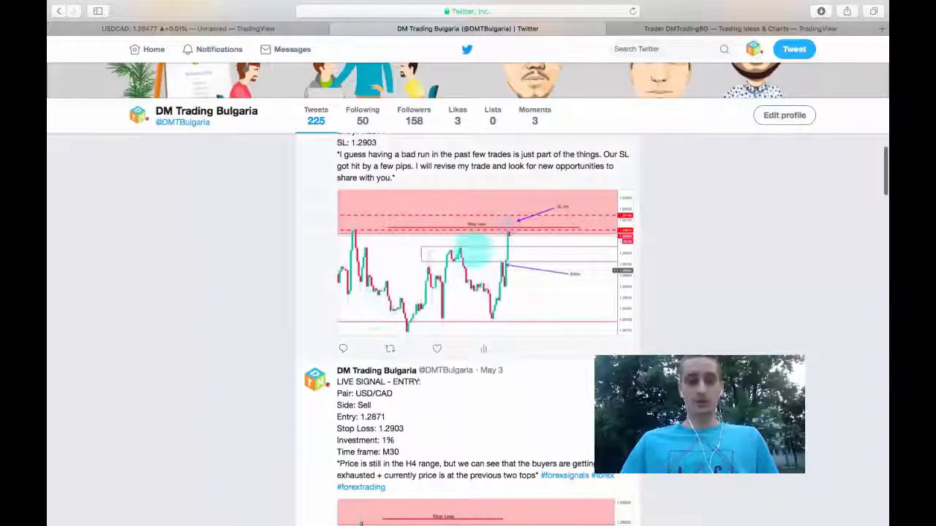
click(482, 263)
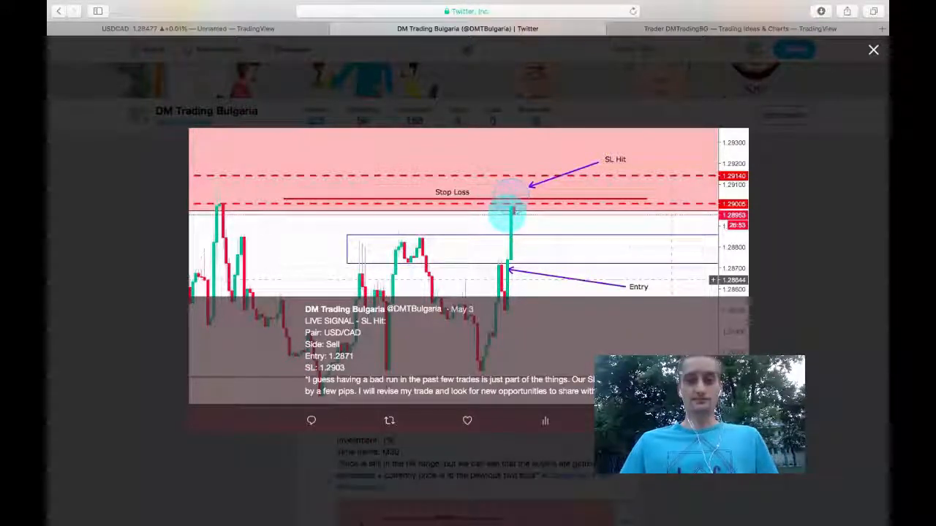
click(872, 50)
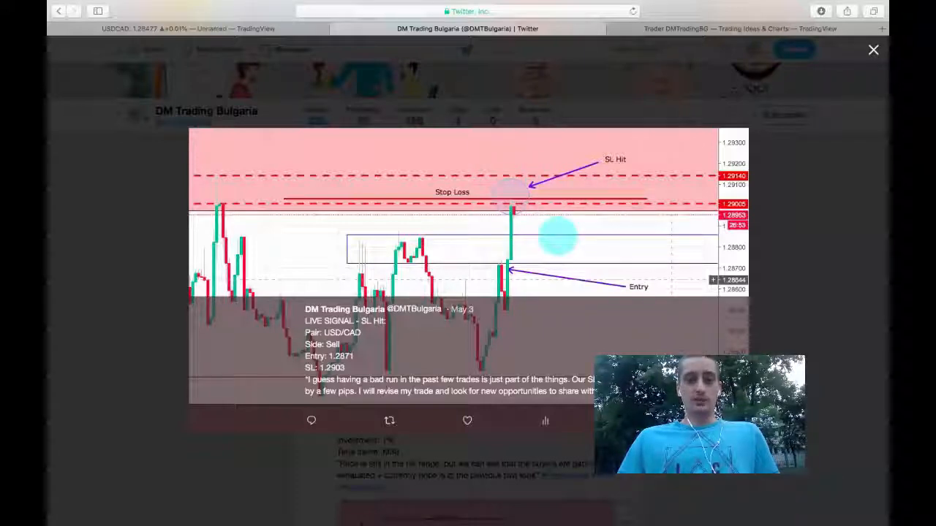
click(873, 50)
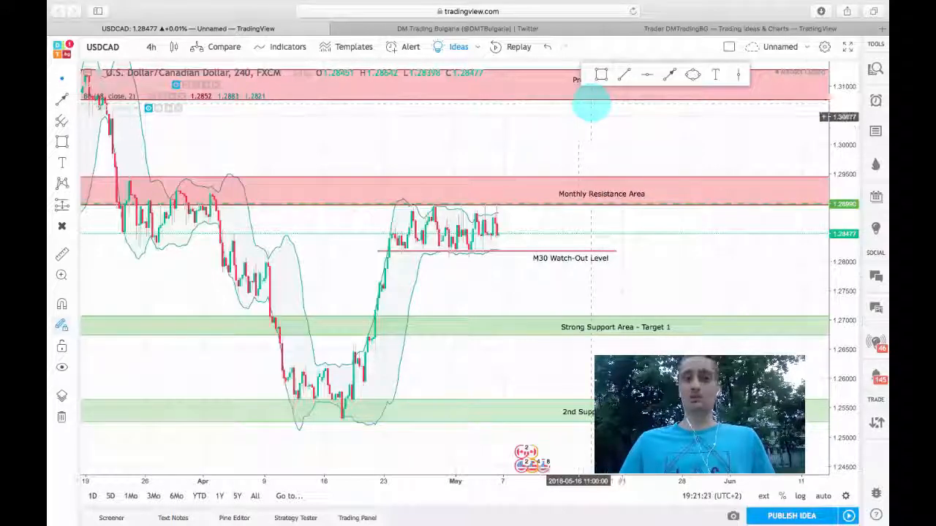
mouse_move(558, 124)
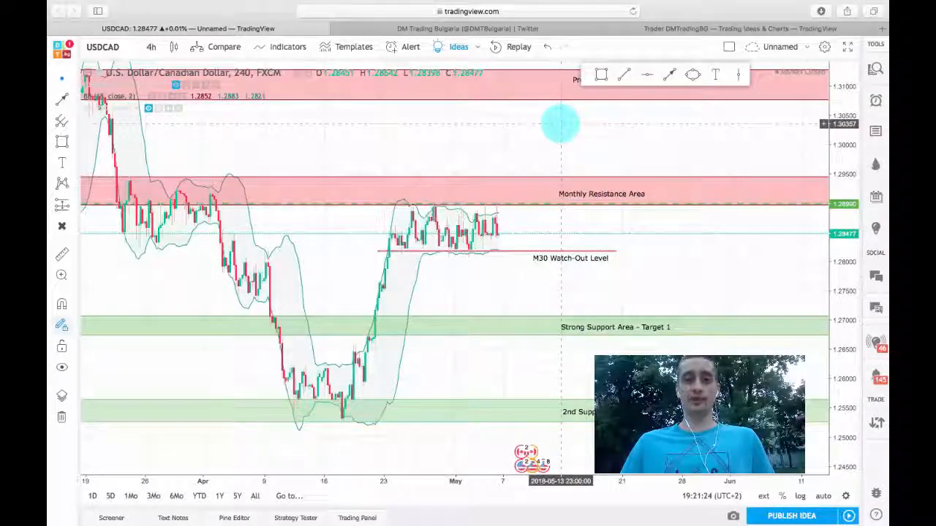